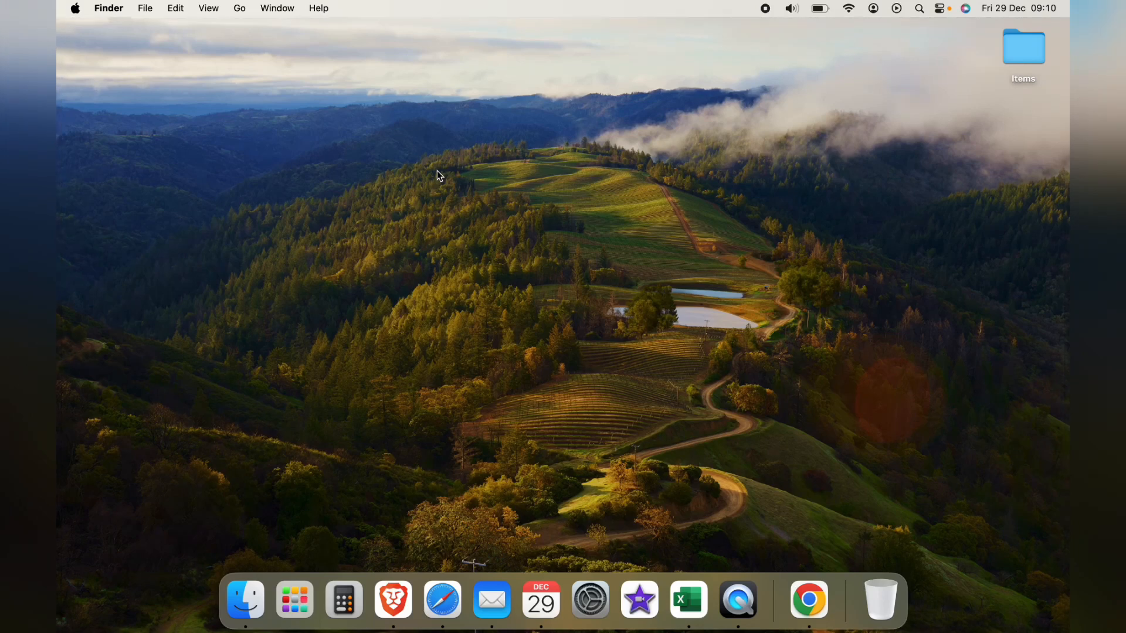
mouse_move(692, 438)
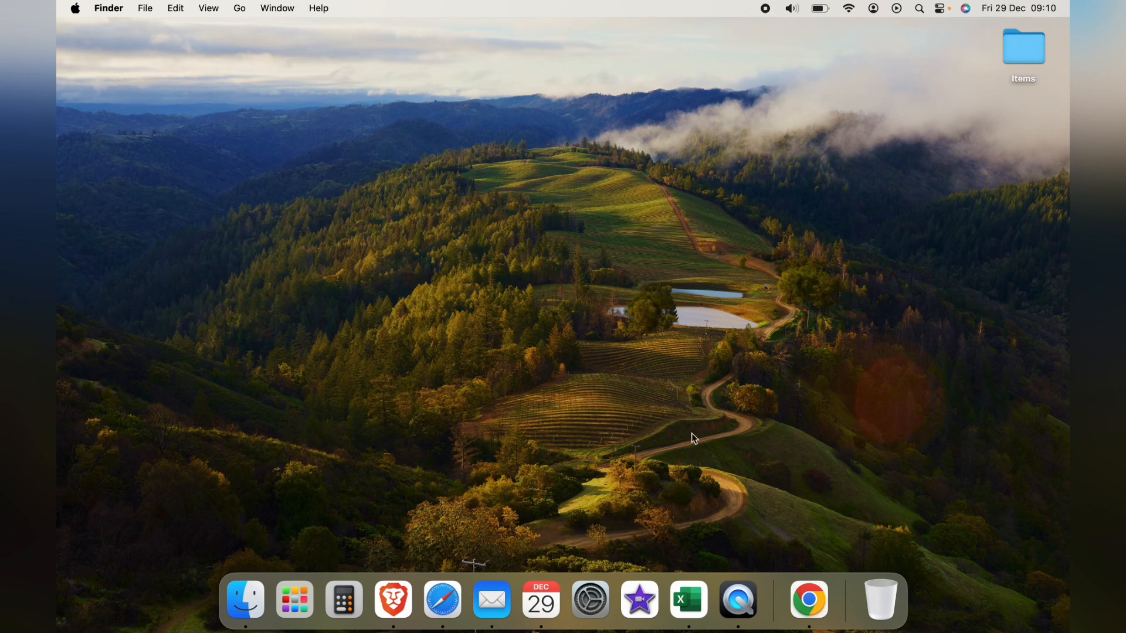
Launch Chrome and reach the Chrome Web Store via Extensions > Visit Chrome Web Store.
click(807, 607)
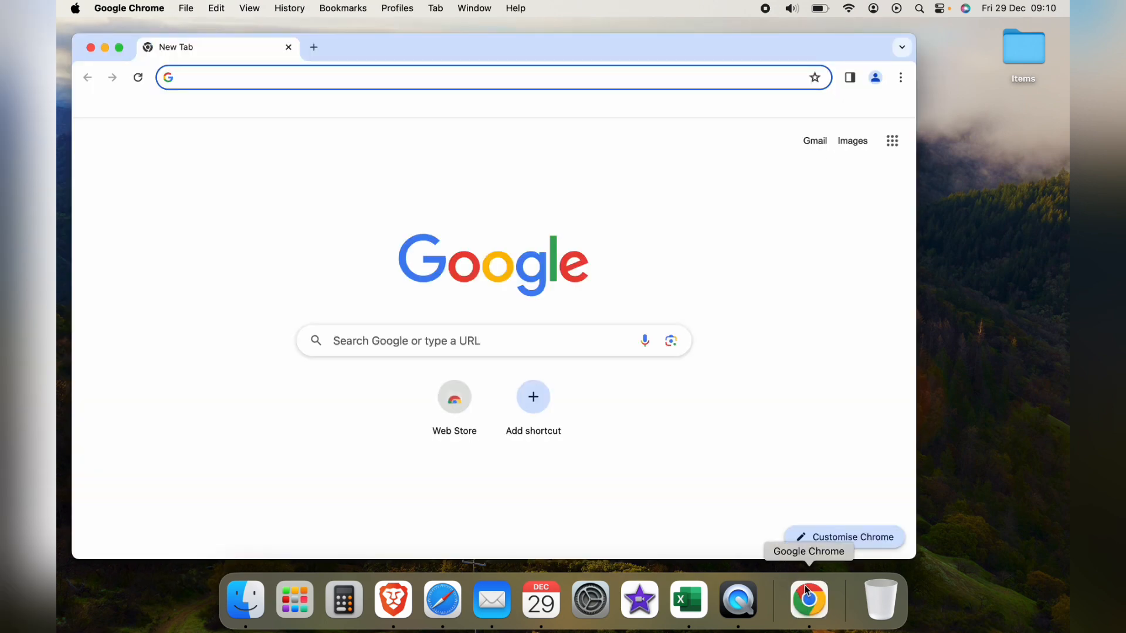
click(900, 77)
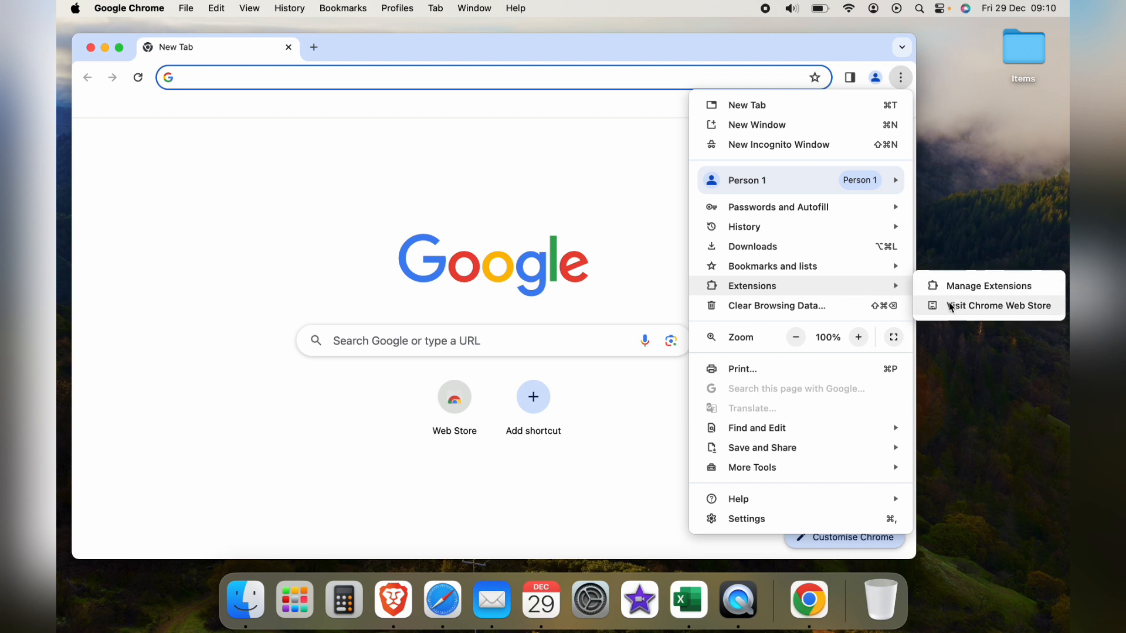
click(999, 305)
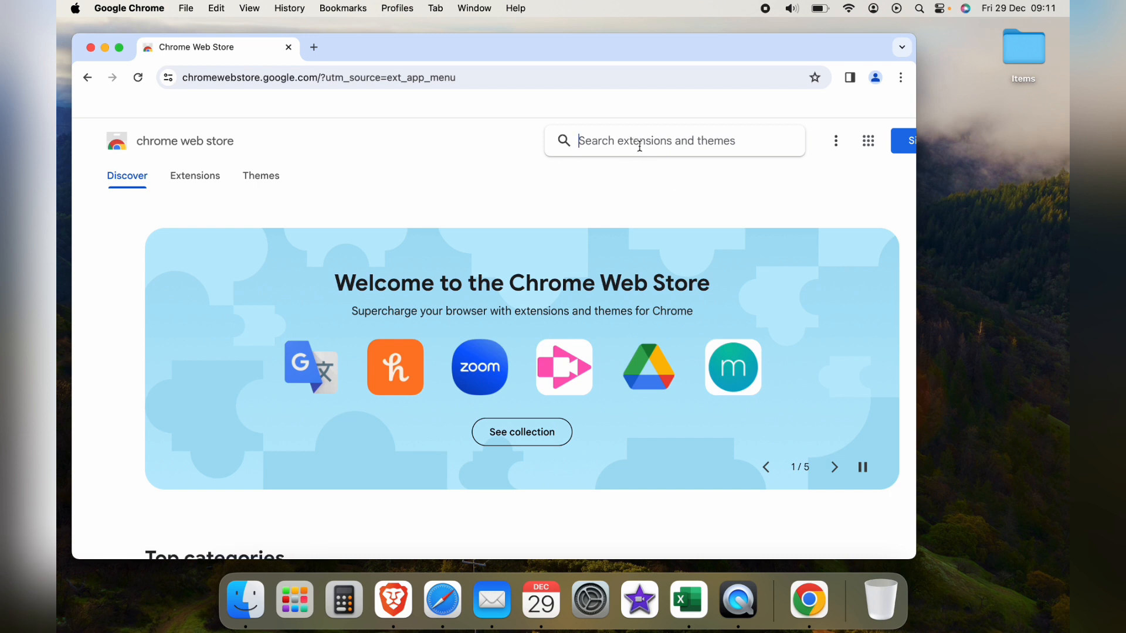
Search the Chrome Web Store for 'auto refresh' to list matching extensions.
text(auto refr)
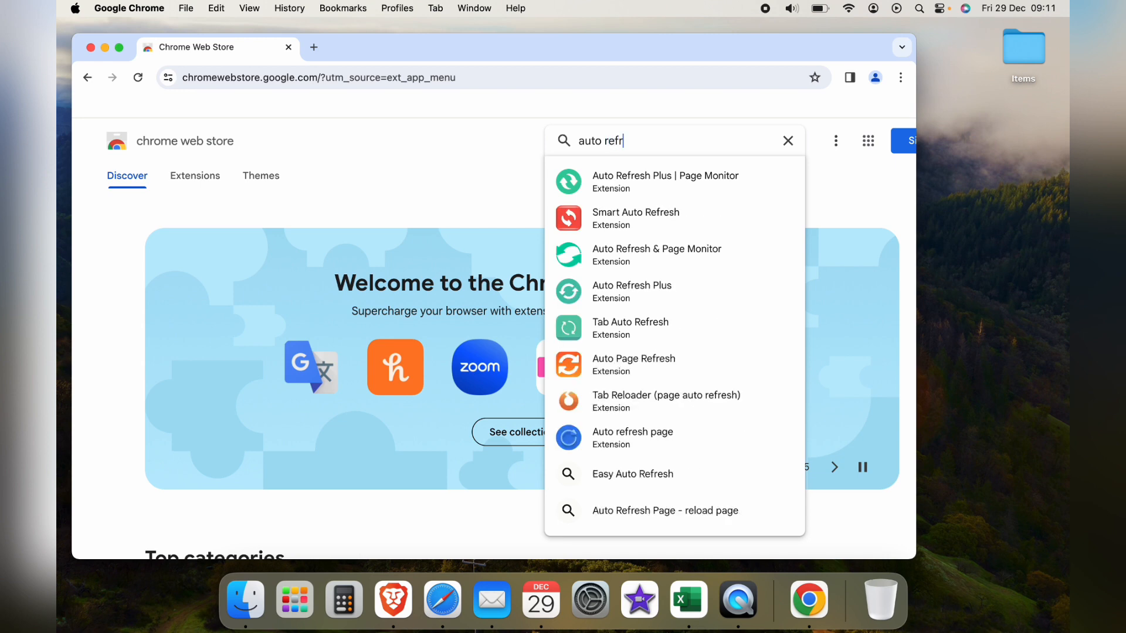
text(esh)
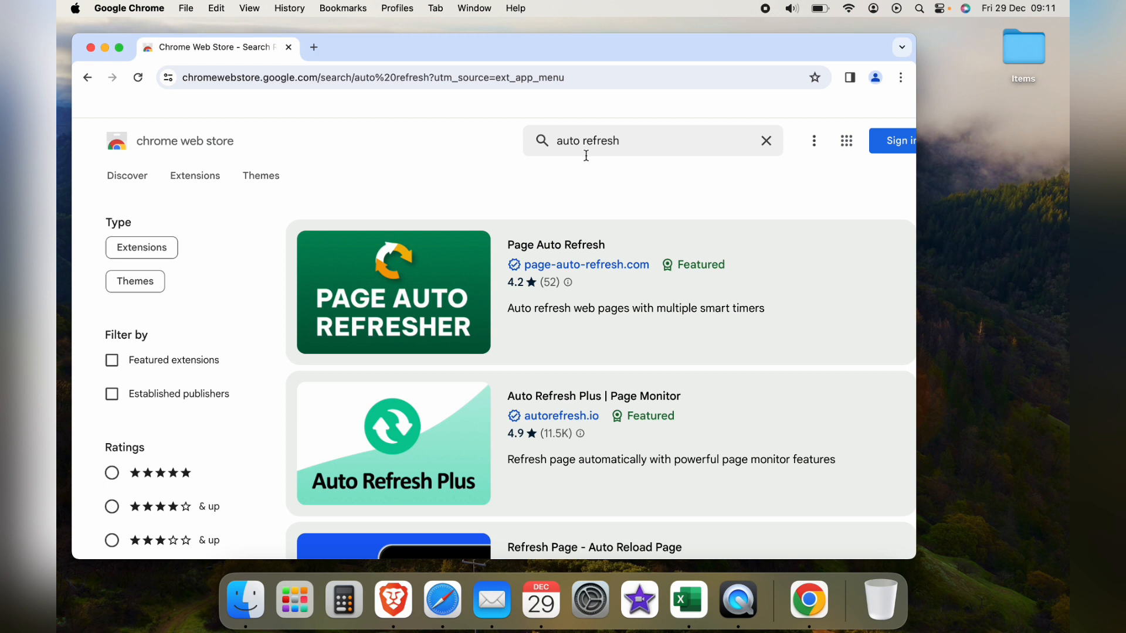
mouse_move(455, 256)
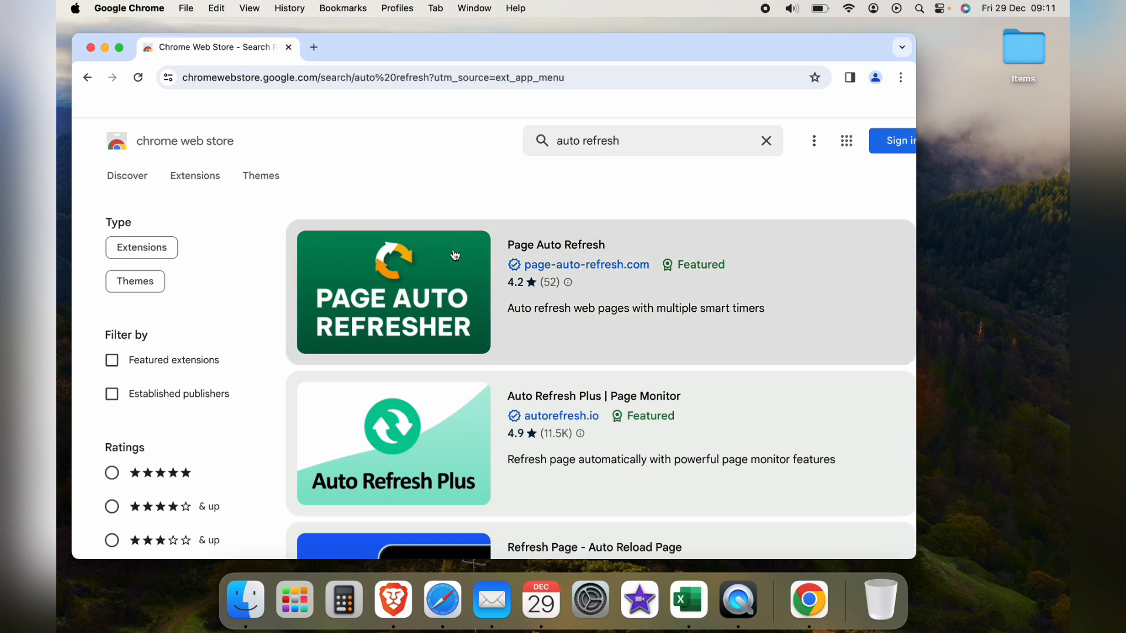
mouse_move(455, 255)
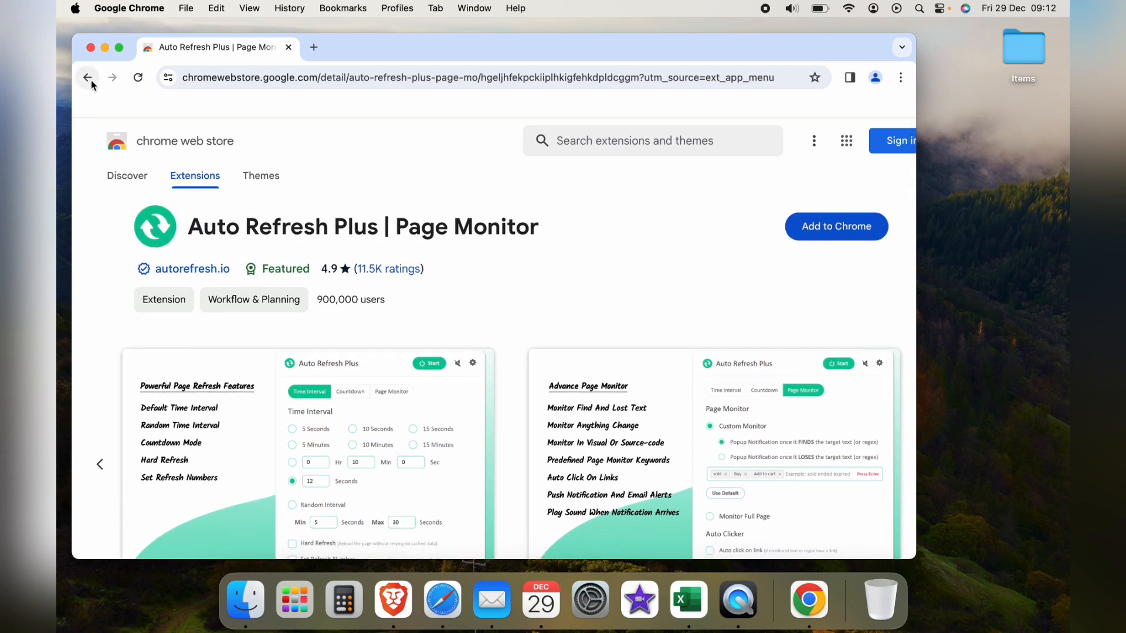
Return to the results, choose Page Auto Refresh and start adding it to Chrome.
click(87, 77)
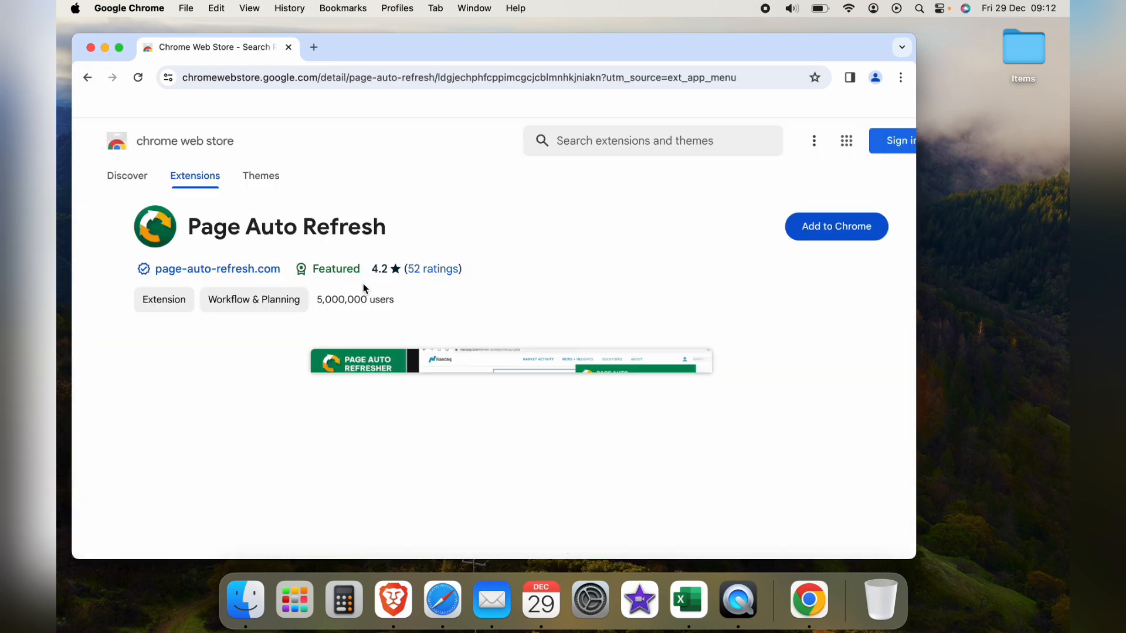
scroll(down, 3)
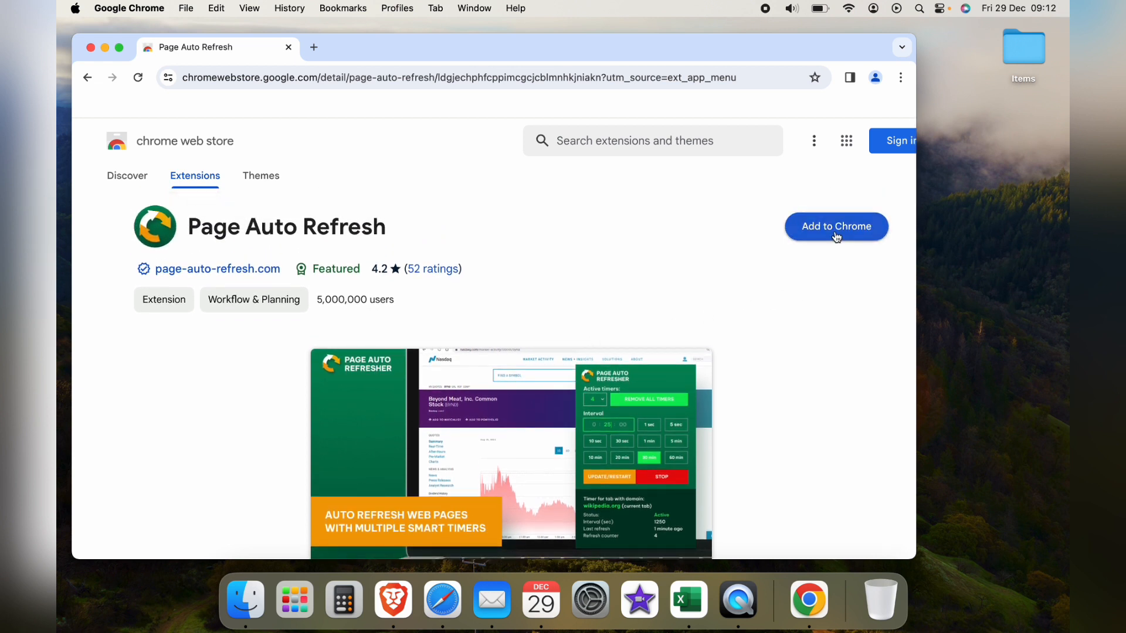
click(836, 226)
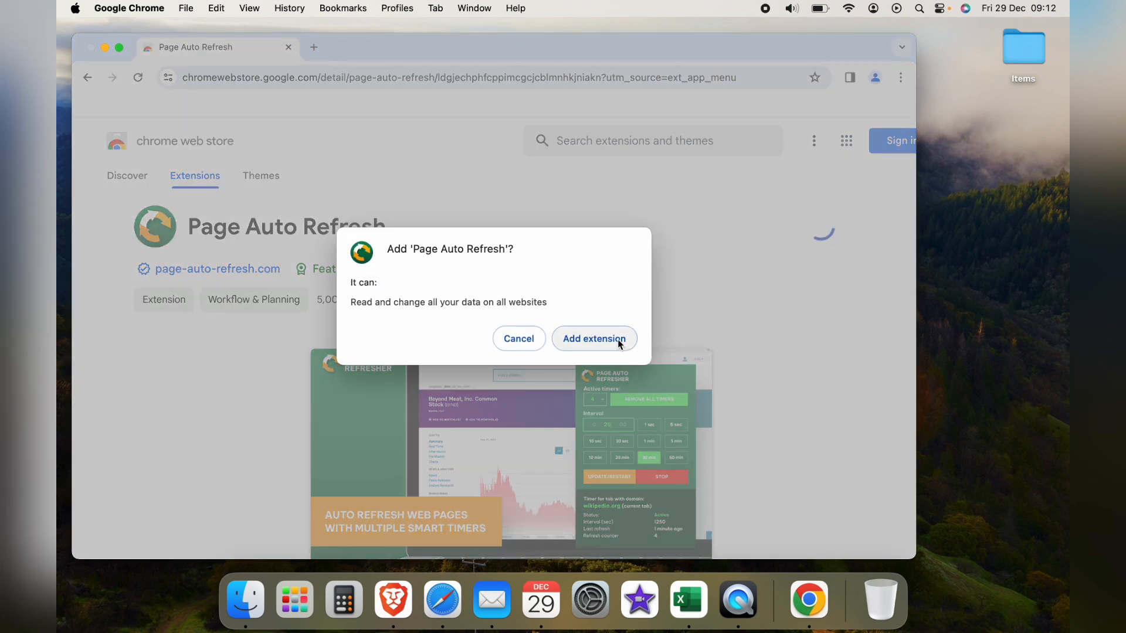
Confirm adding Page Auto Refresh and pin it to the toolbar from the Extensions list.
click(594, 338)
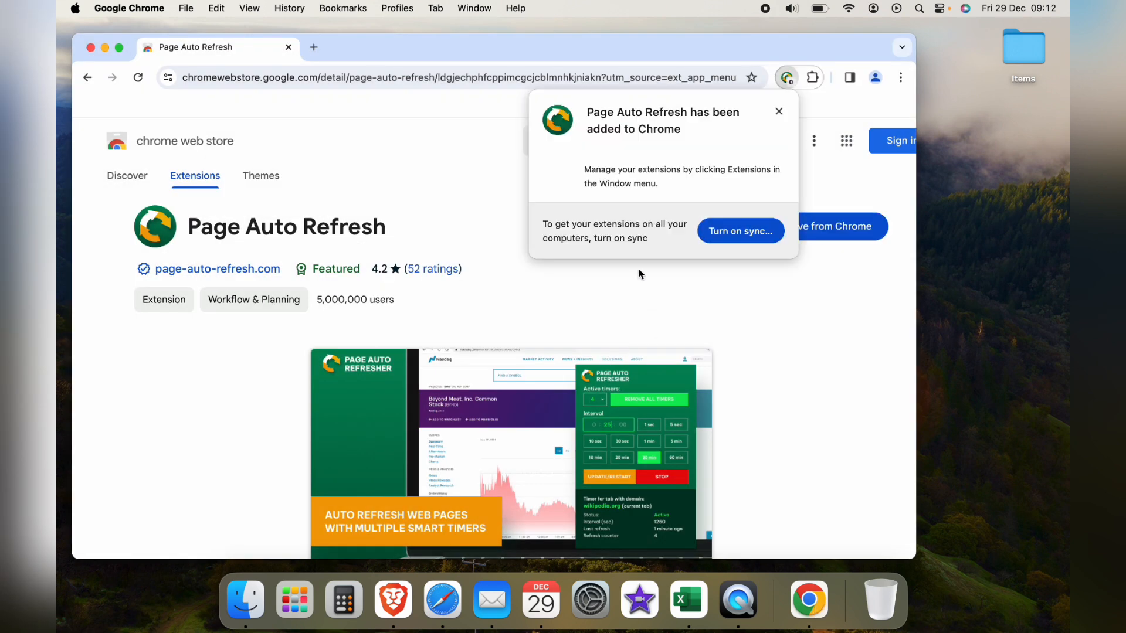
mouse_move(811, 83)
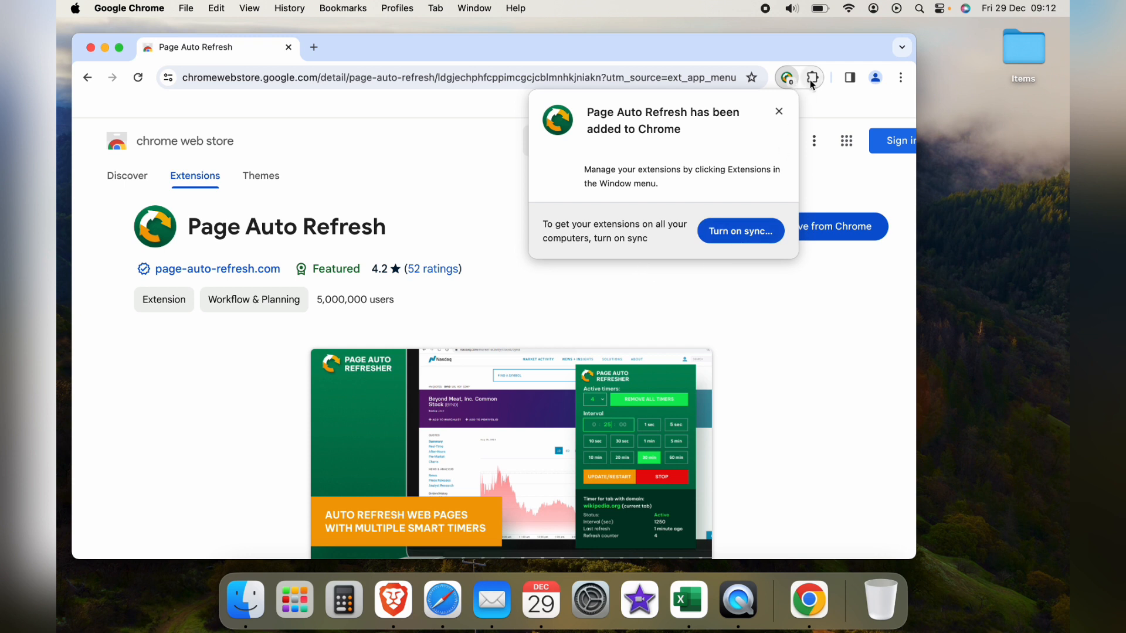
click(811, 77)
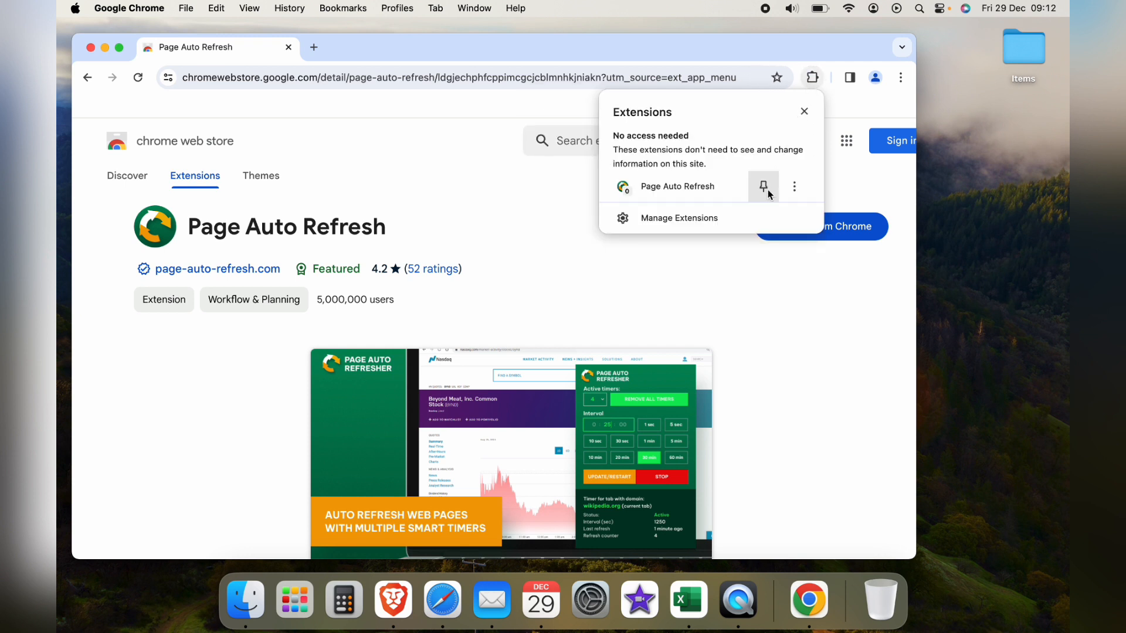
click(762, 185)
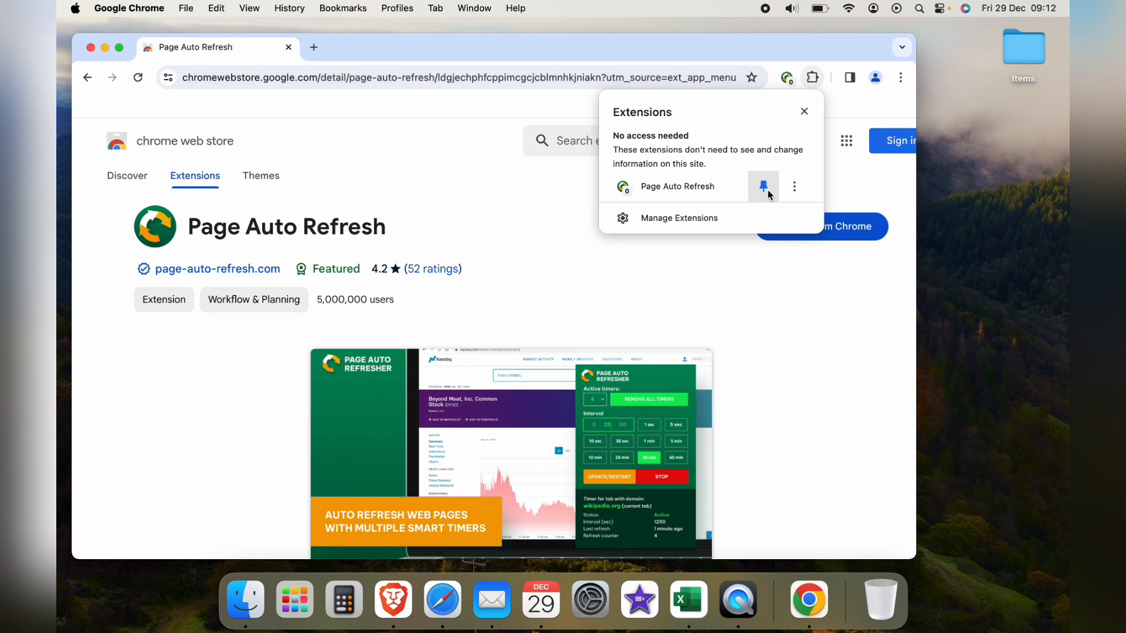
mouse_move(762, 185)
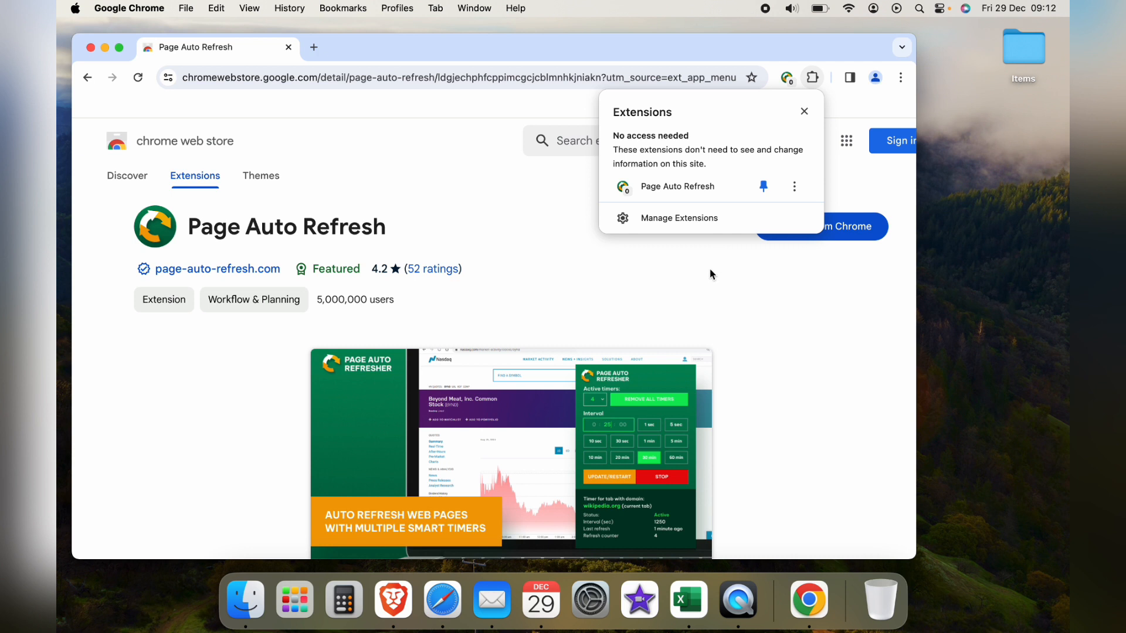
click(678, 218)
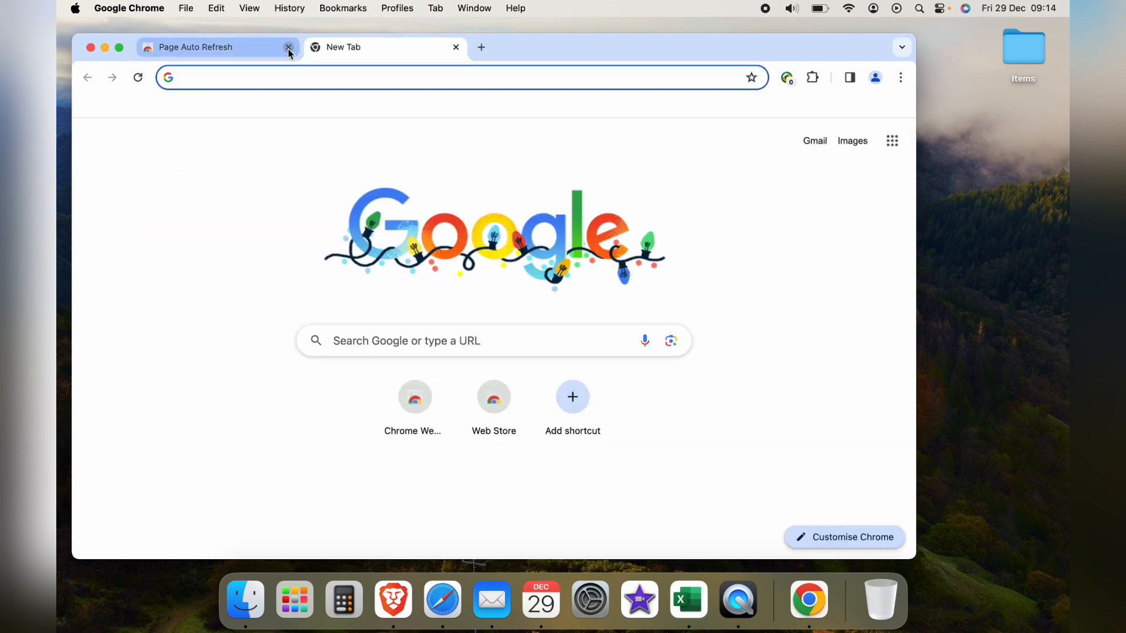
Load Amazon.co.uk from the address bar and accept its cookie banner.
text(am)
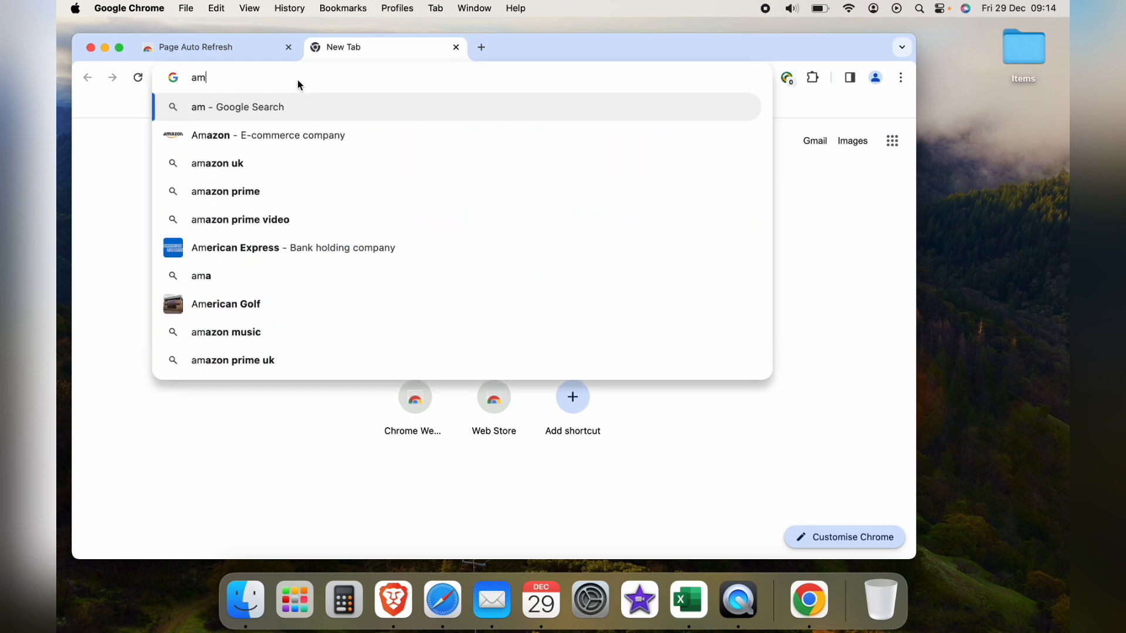
click(217, 163)
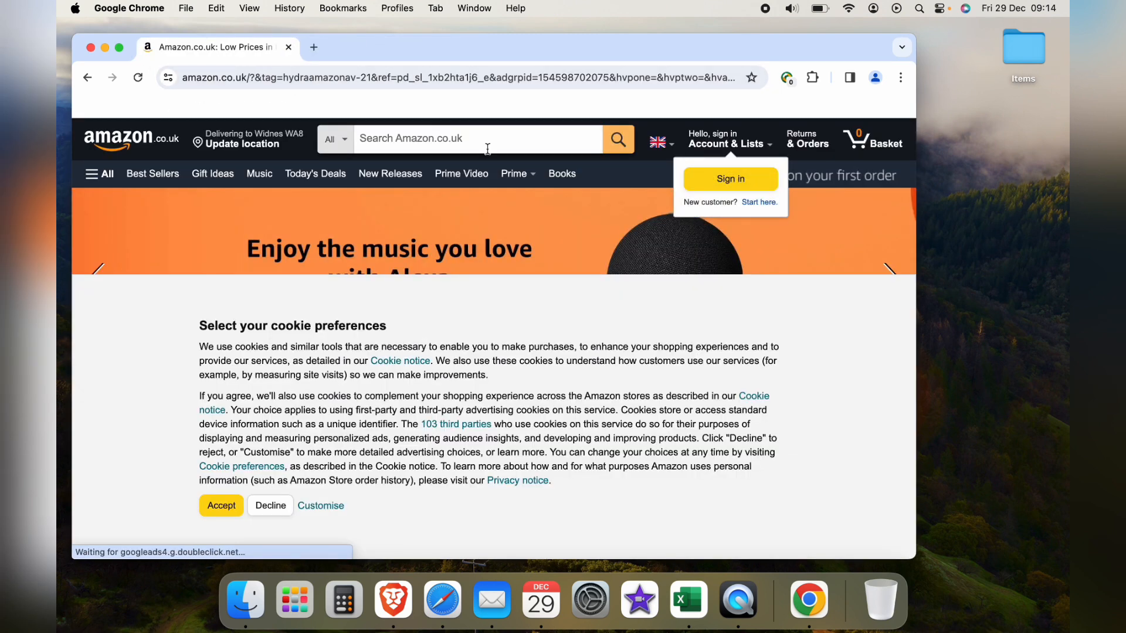
click(221, 506)
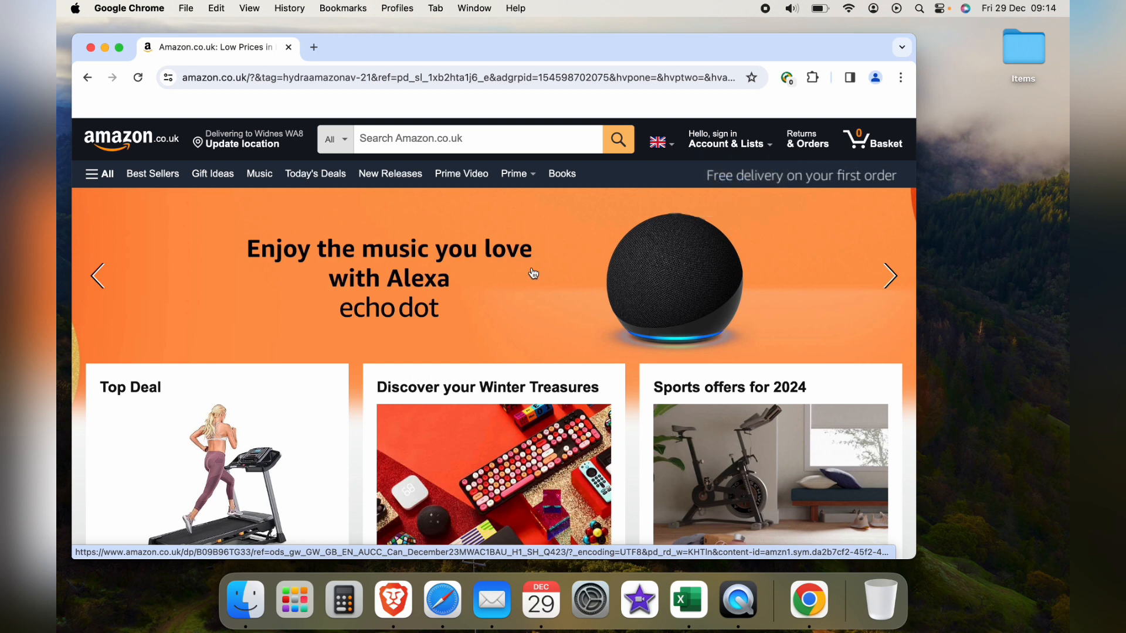
scroll(down, 3)
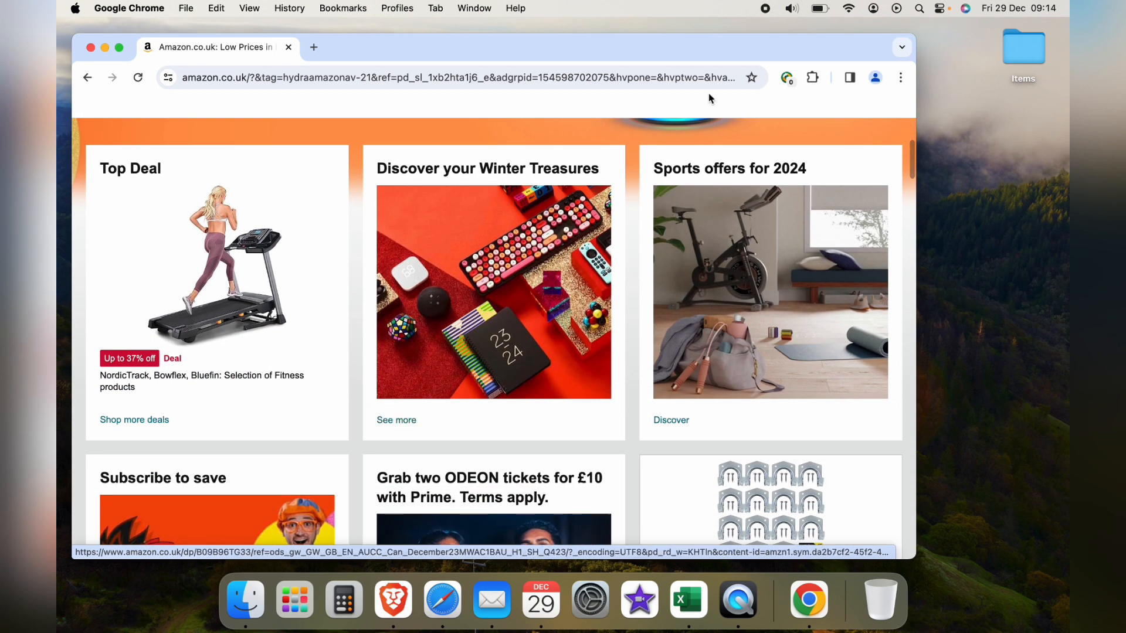
Start Page Auto Refresh on the Amazon tab with a 1-second interval.
click(785, 77)
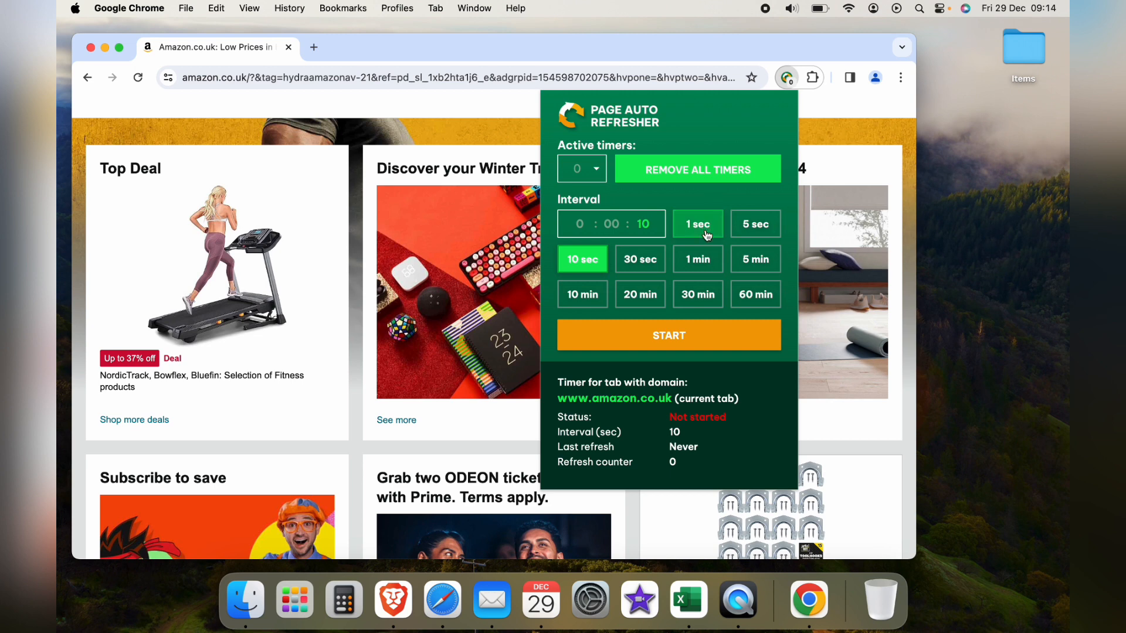
click(697, 223)
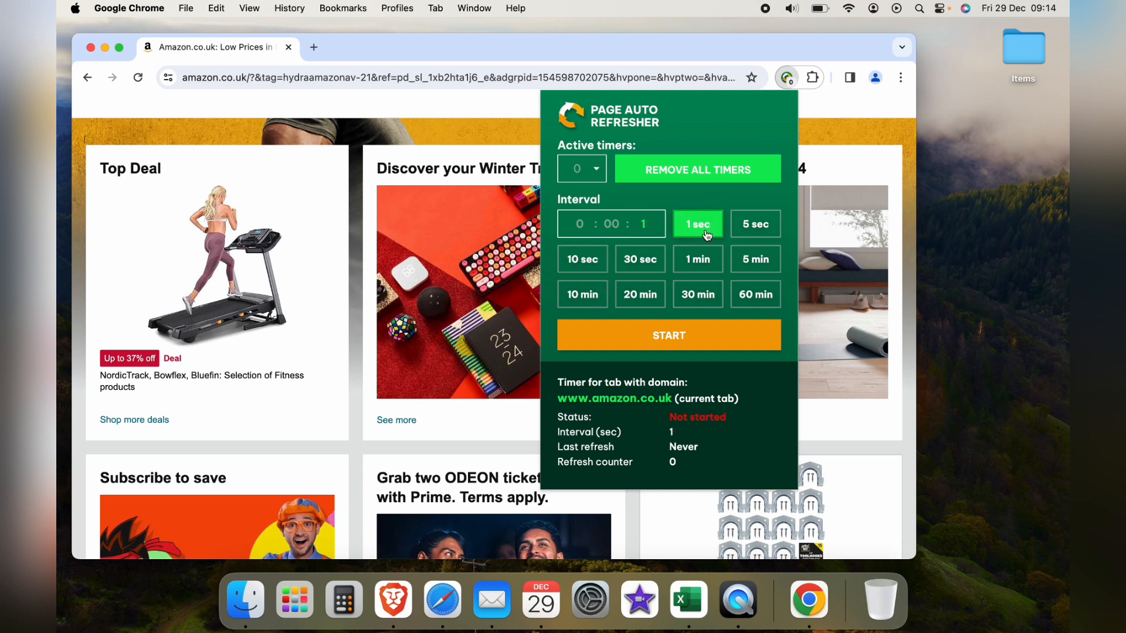
click(668, 336)
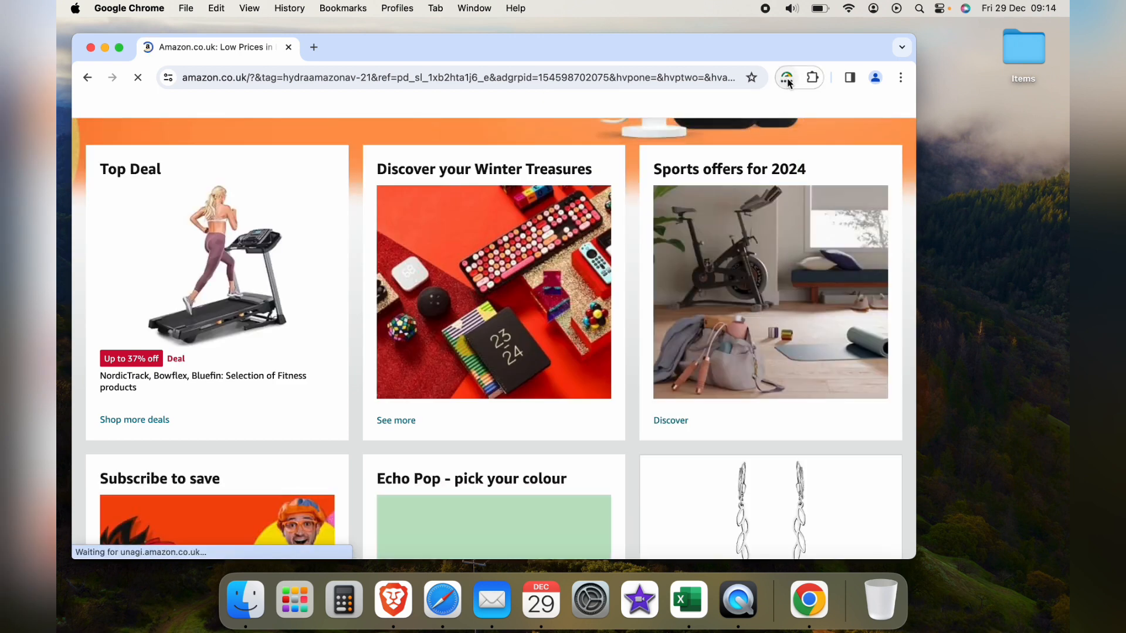
Stop the running refresh timer, returning it to Not started.
click(787, 78)
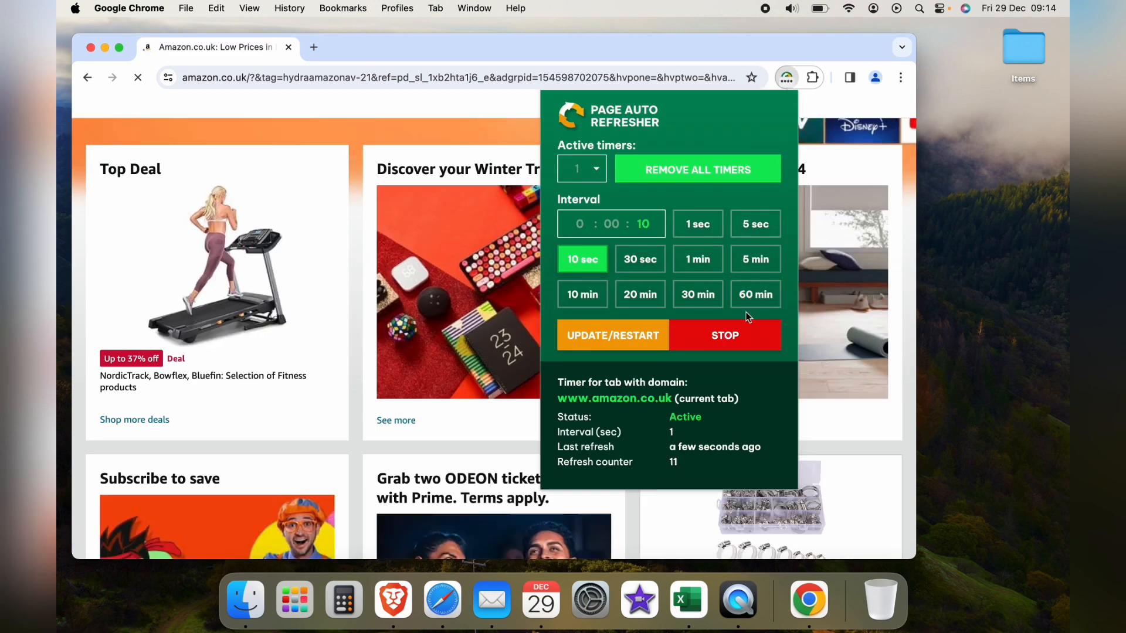
click(724, 336)
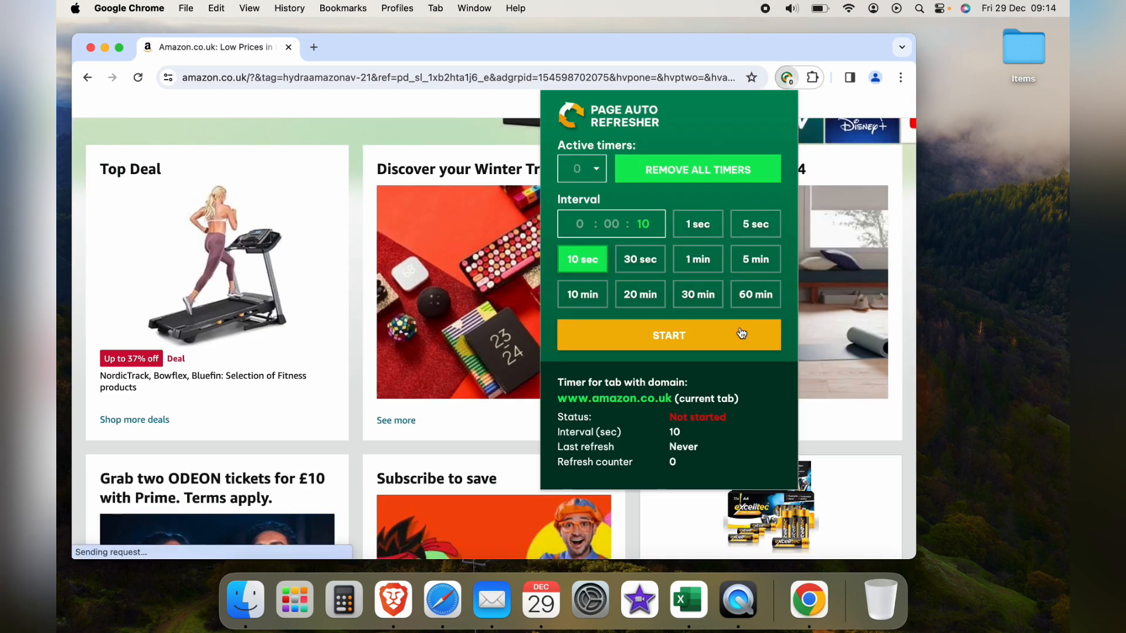